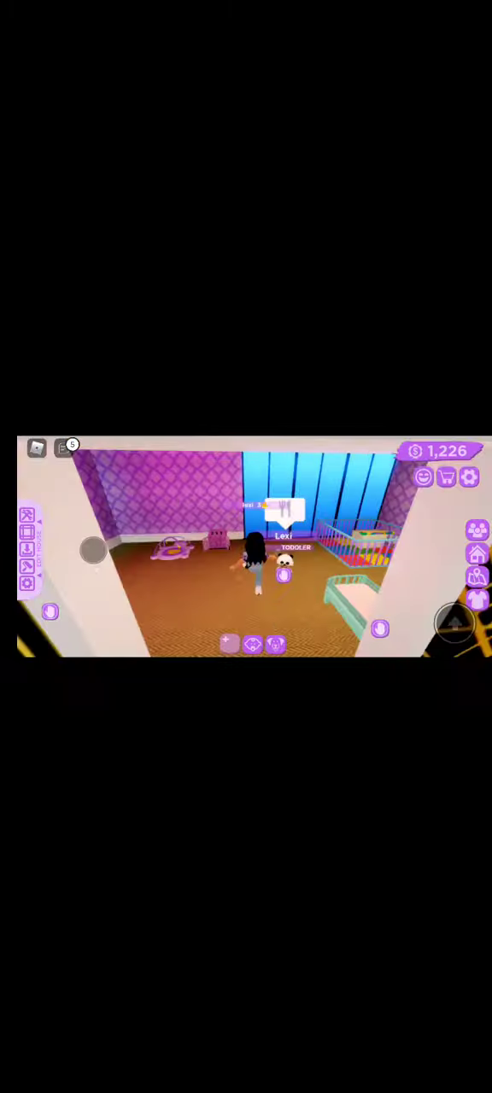
Pick up the toddler and open its Your Baby menu with Set Down, Name, Clothe and Feed
click(285, 573)
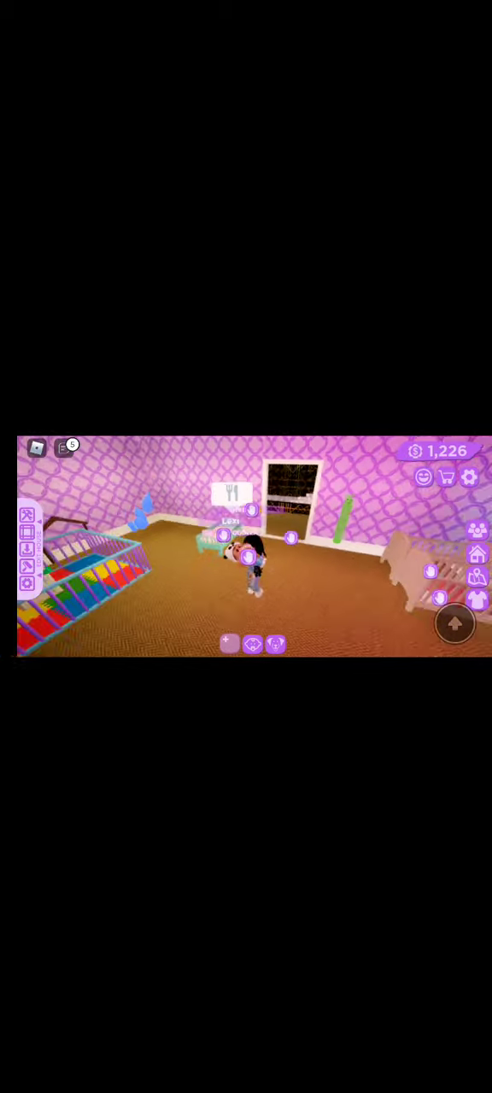
click(248, 559)
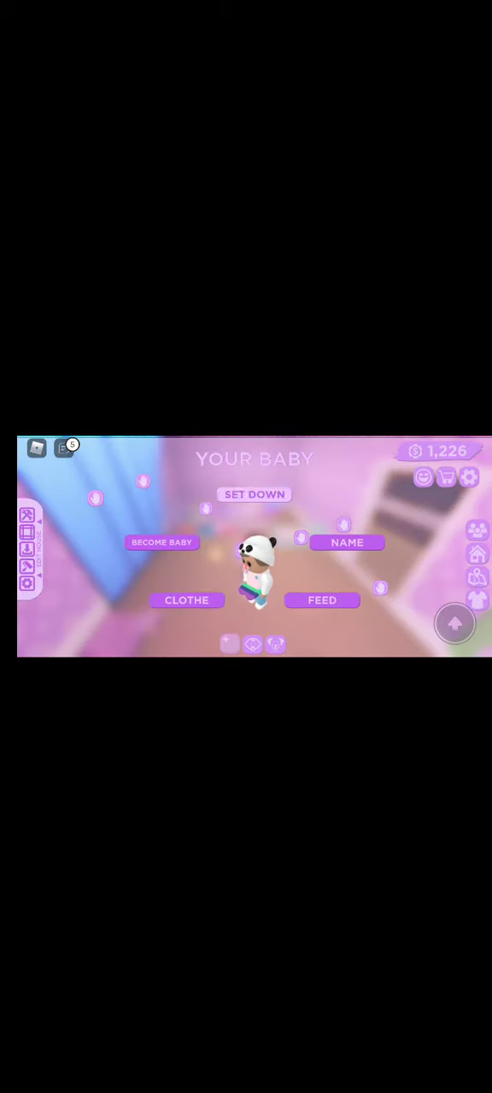
click(254, 495)
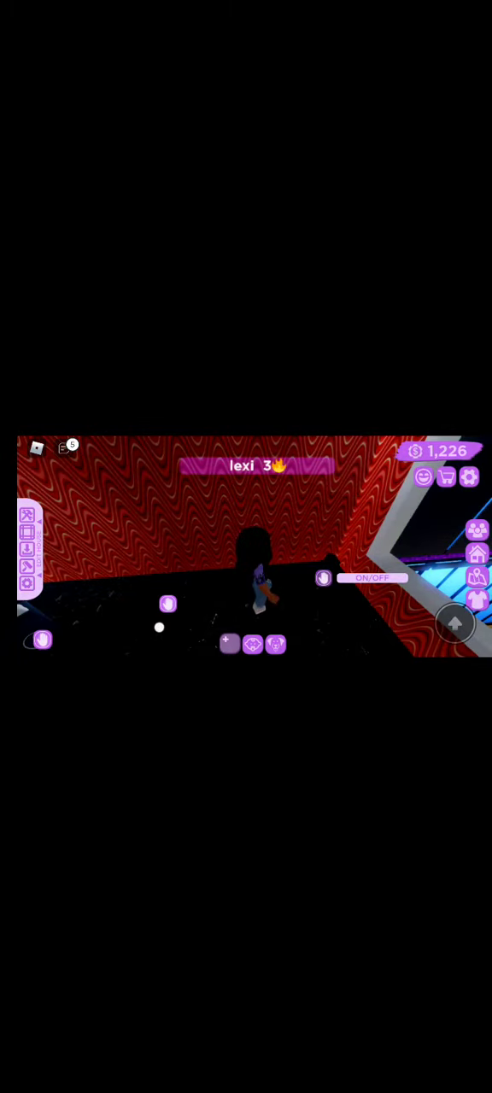
Toggle the ON/OFF light switch for the dark blue-and-purple room
click(369, 579)
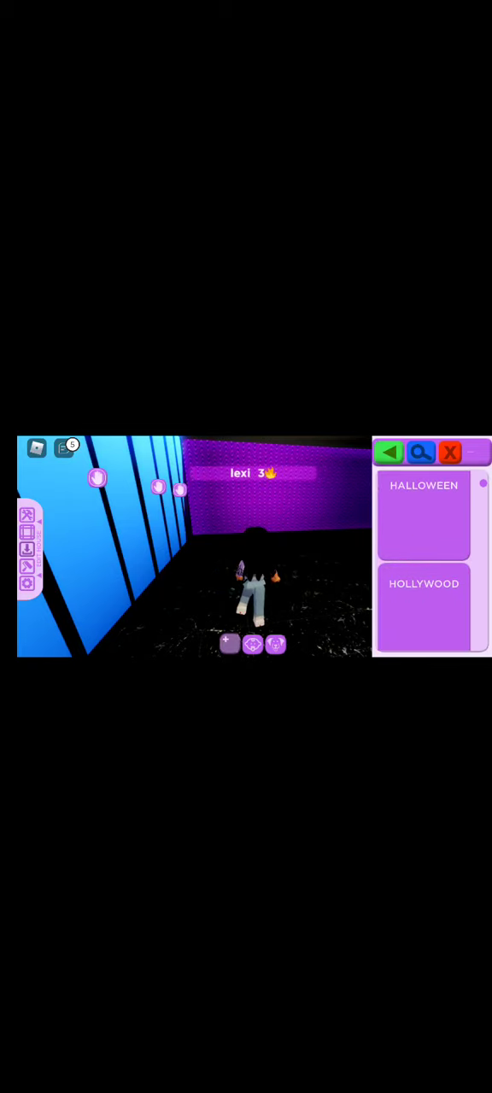
Scroll past the Halloween and Hollywood themes to Cafe Blackboard, Block Stack and Fish Tank
scroll(down, 3)
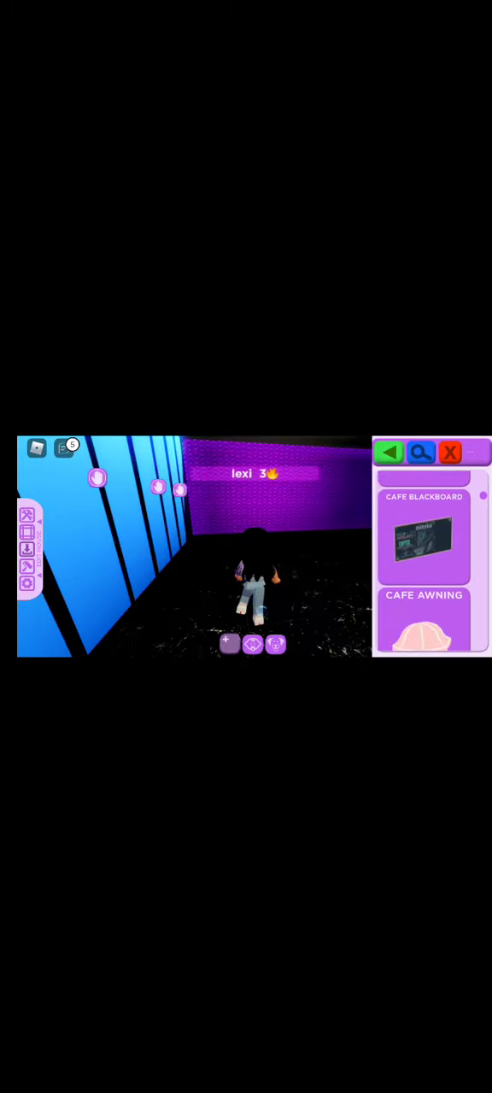
scroll(down, 3)
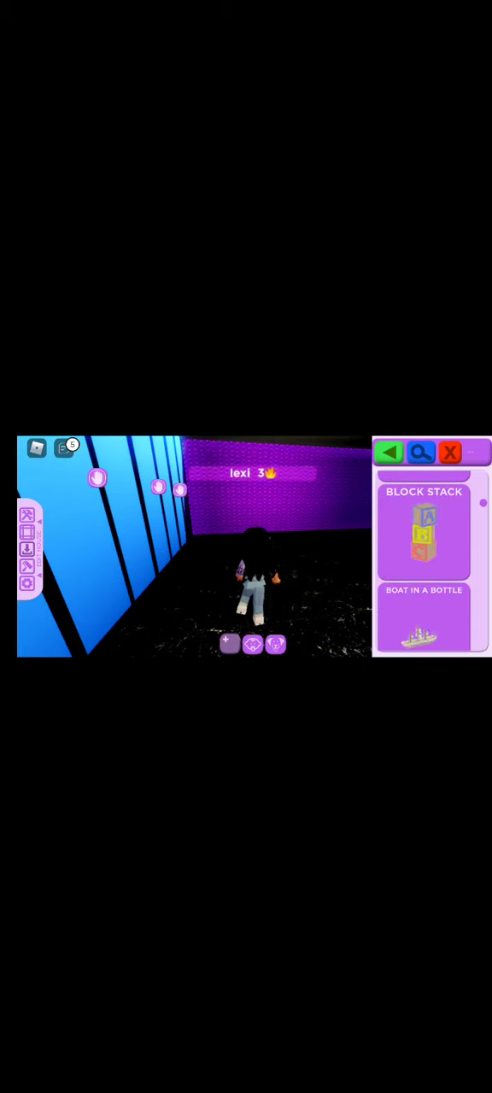
scroll(down, 3)
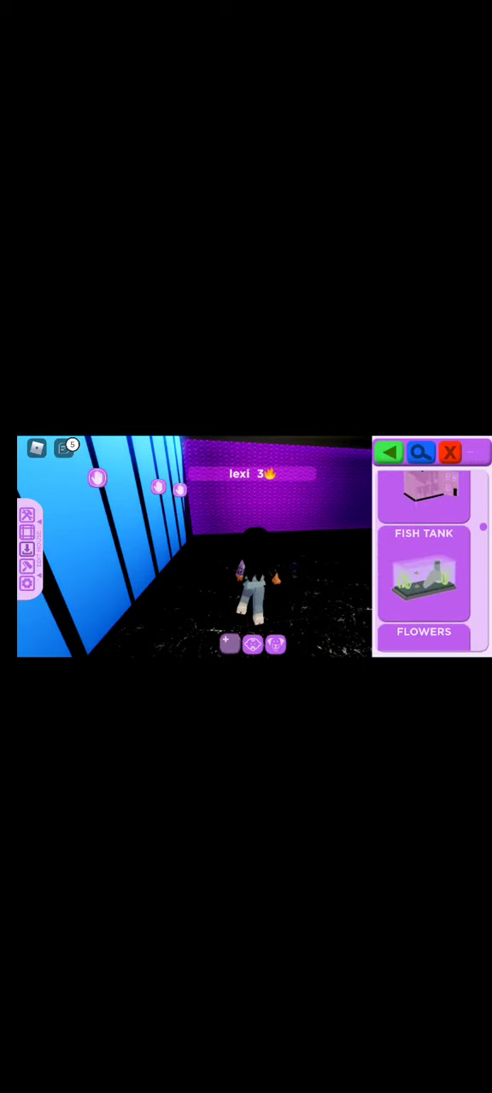
scroll(down, 3)
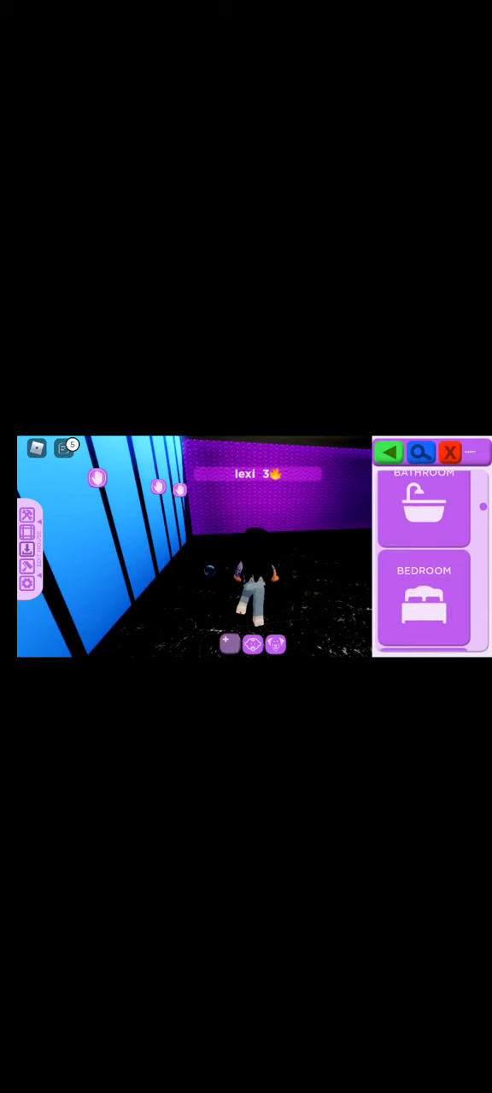
Scroll the catalog categories down to the Tables list
scroll(down, 3)
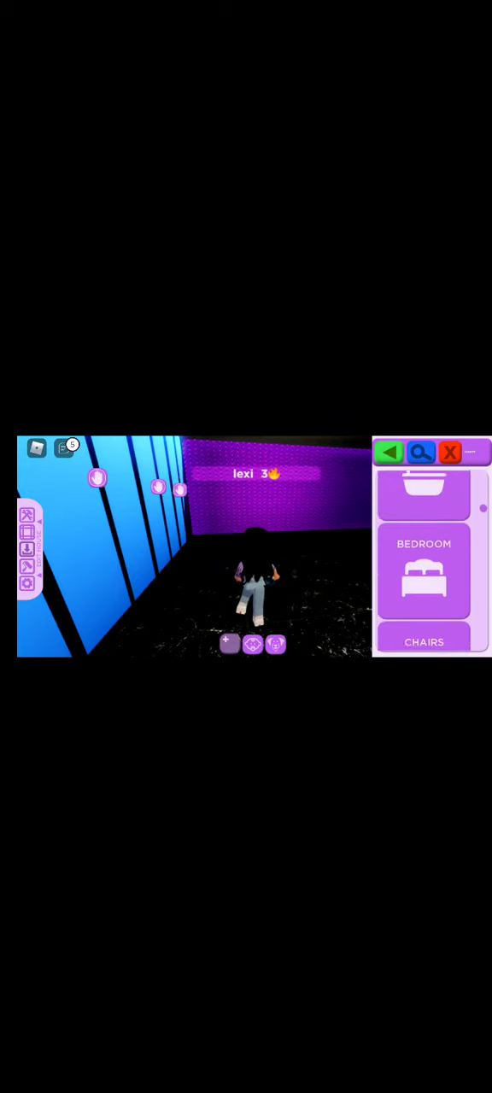
scroll(down, 3)
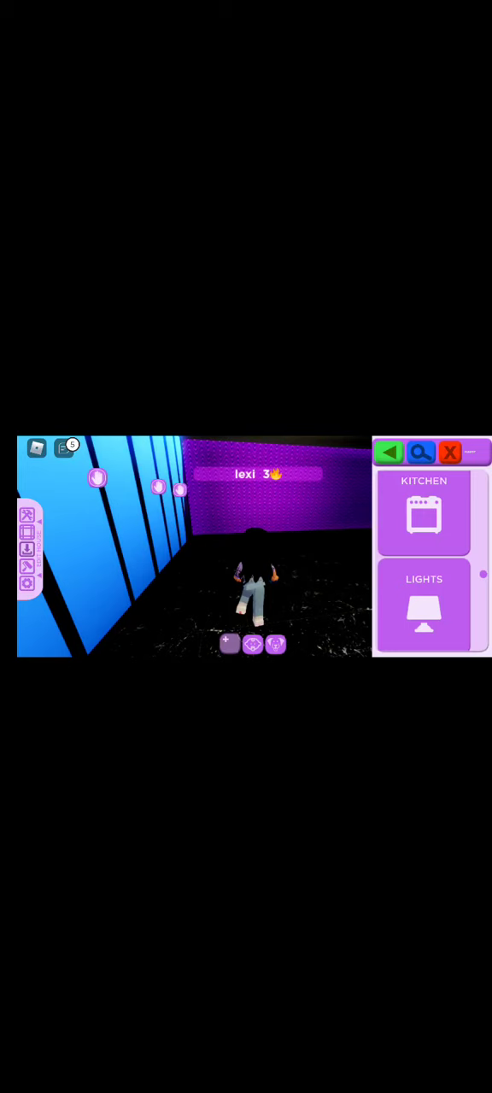
scroll(down, 3)
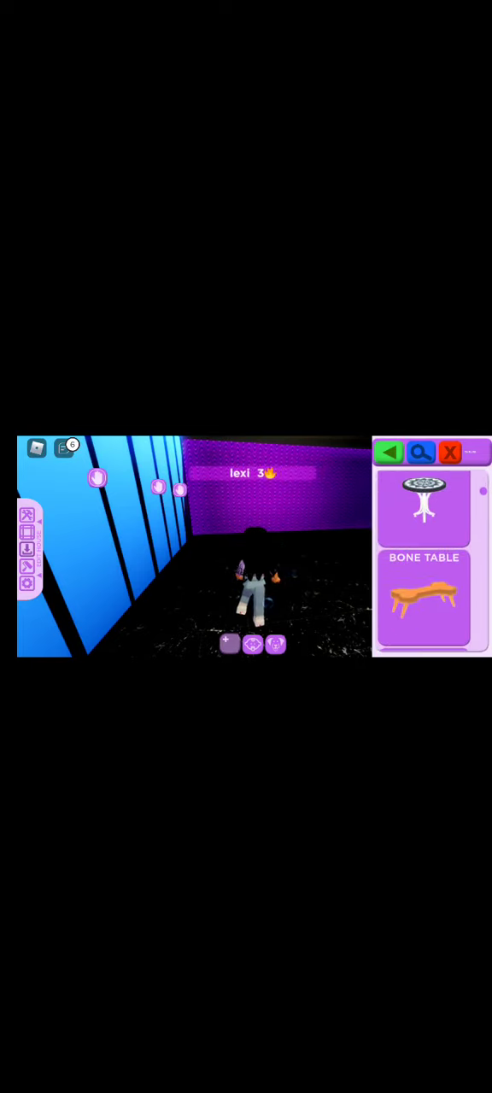
scroll(down, 3)
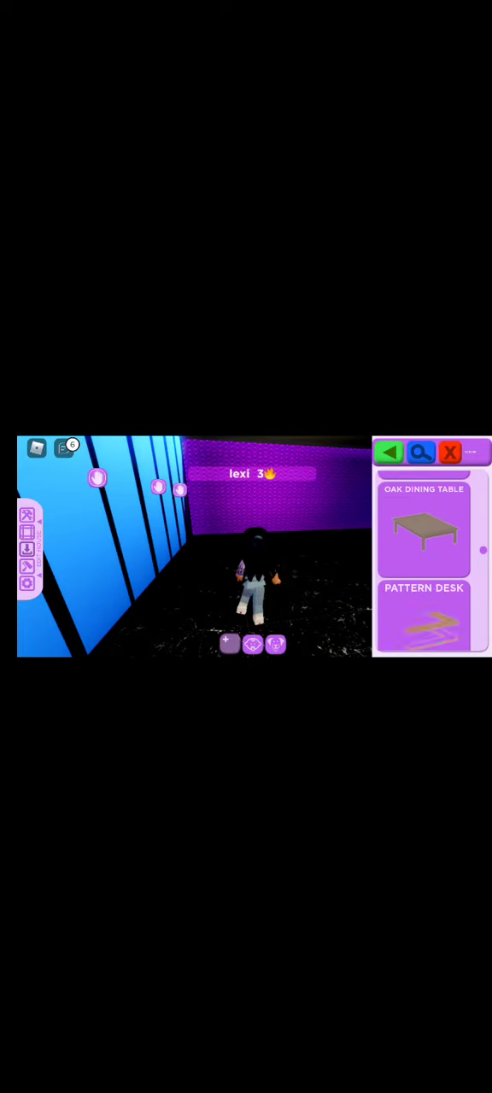
scroll(down, 3)
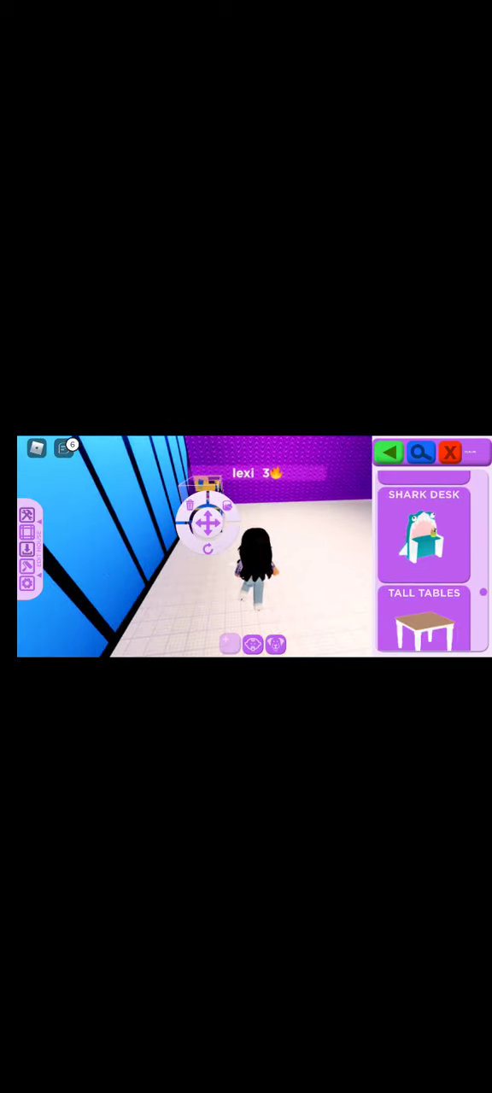
Scroll further down the furniture catalog
scroll(down, 3)
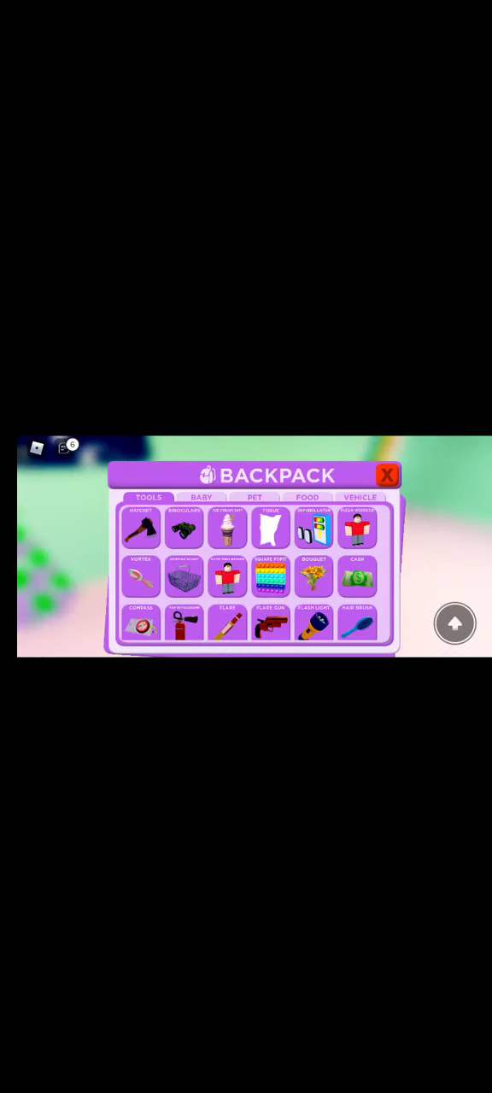
Close the backpack and bring the Glass and Neon Gaming Desks into the catalog view
click(386, 474)
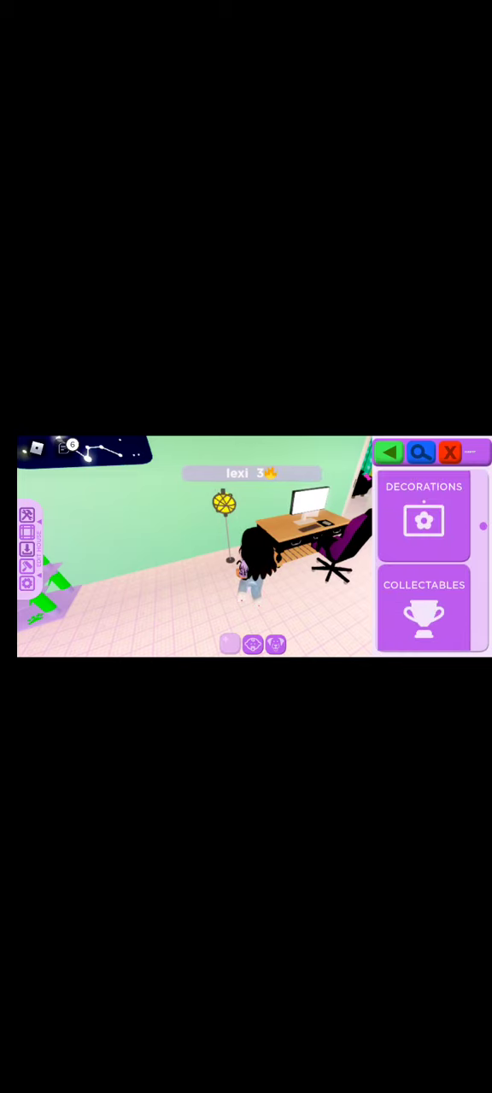
scroll(down, 3)
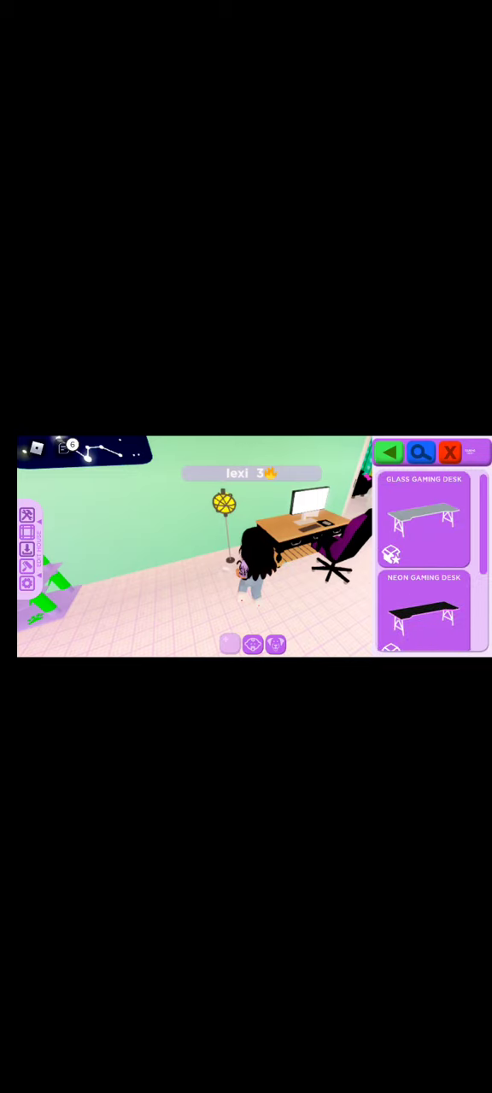
scroll(down, 3)
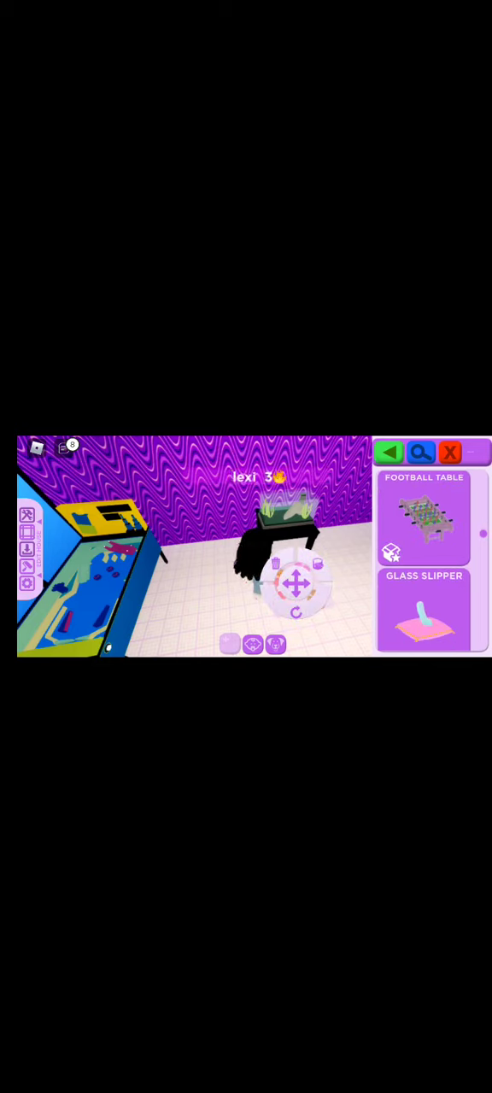
Scroll the decor catalog down to the kendama listing
scroll(down, 3)
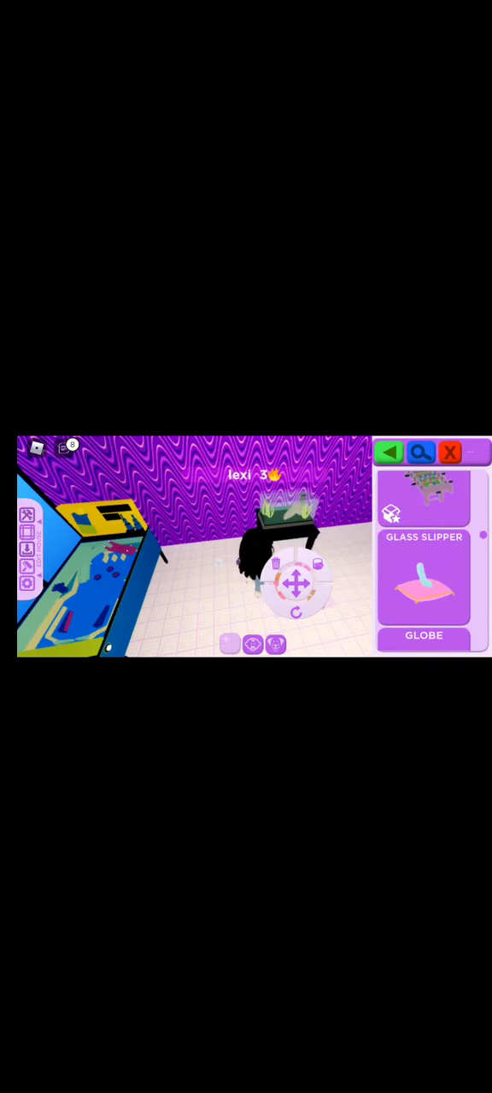
scroll(down, 3)
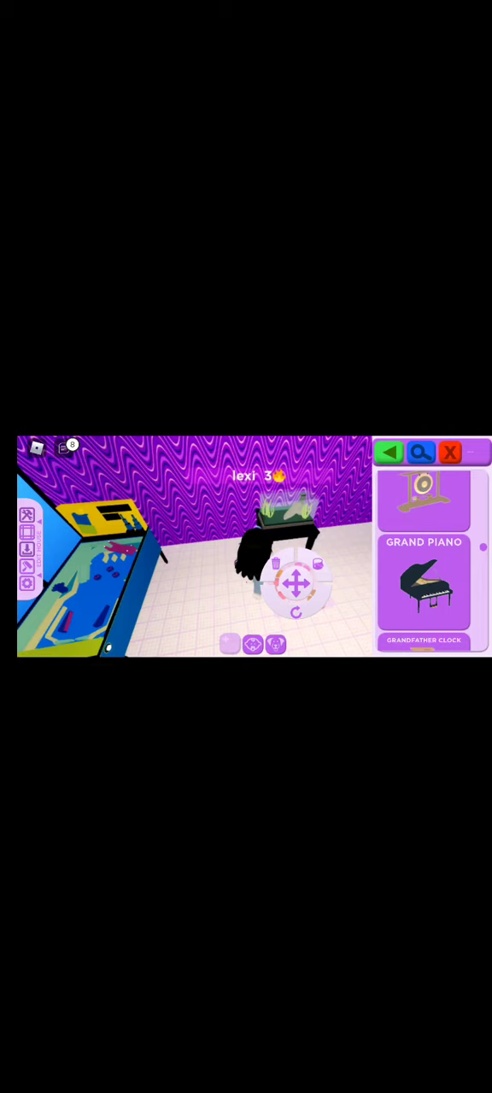
scroll(down, 3)
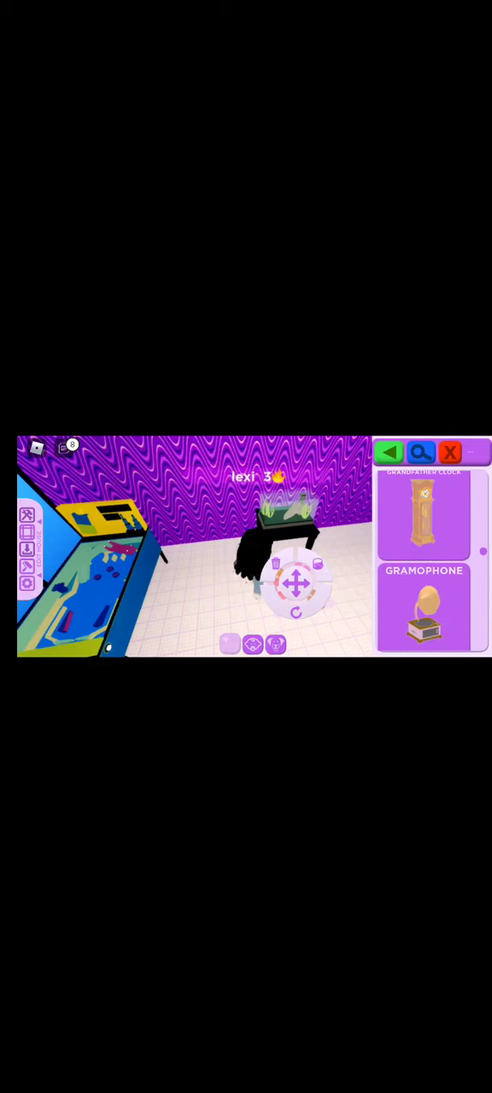
scroll(down, 3)
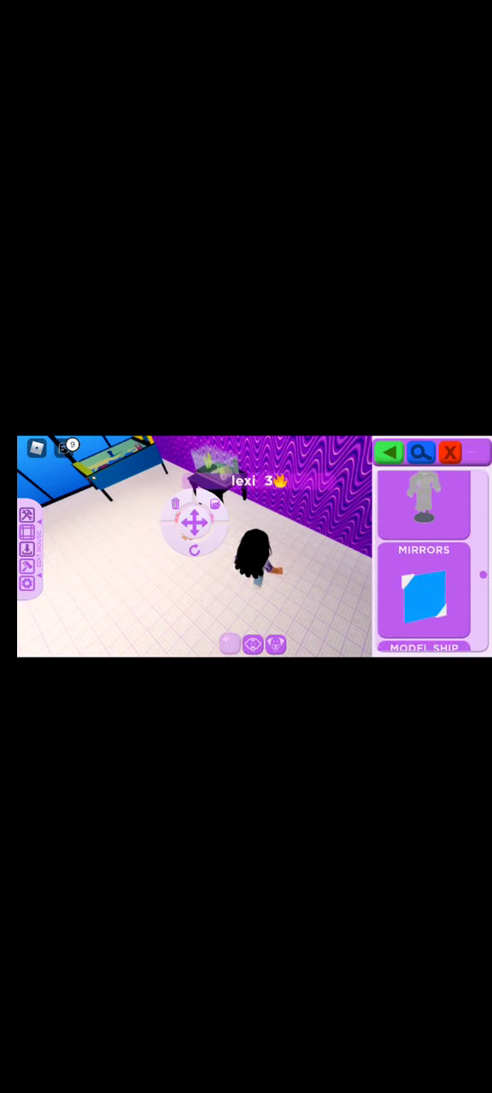
scroll(down, 3)
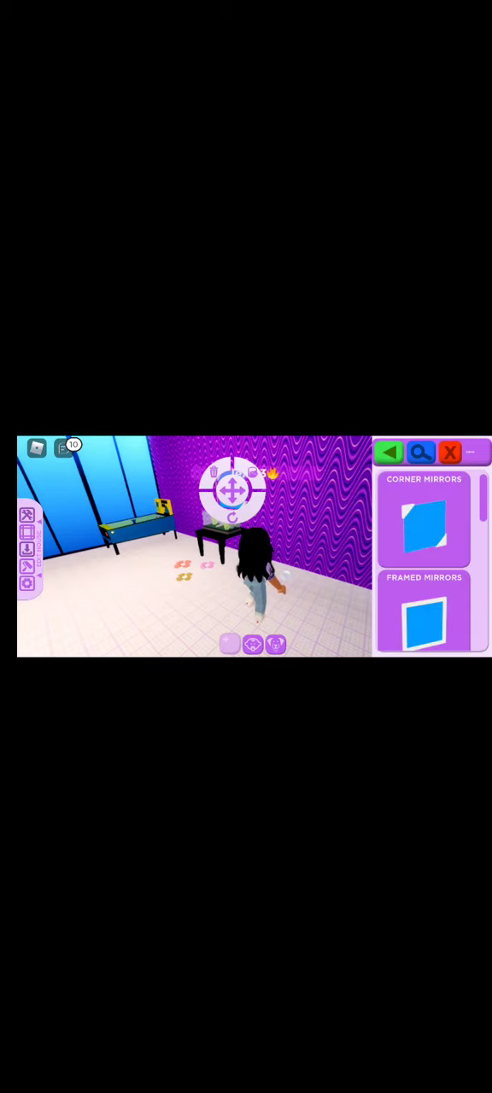
scroll(down, 3)
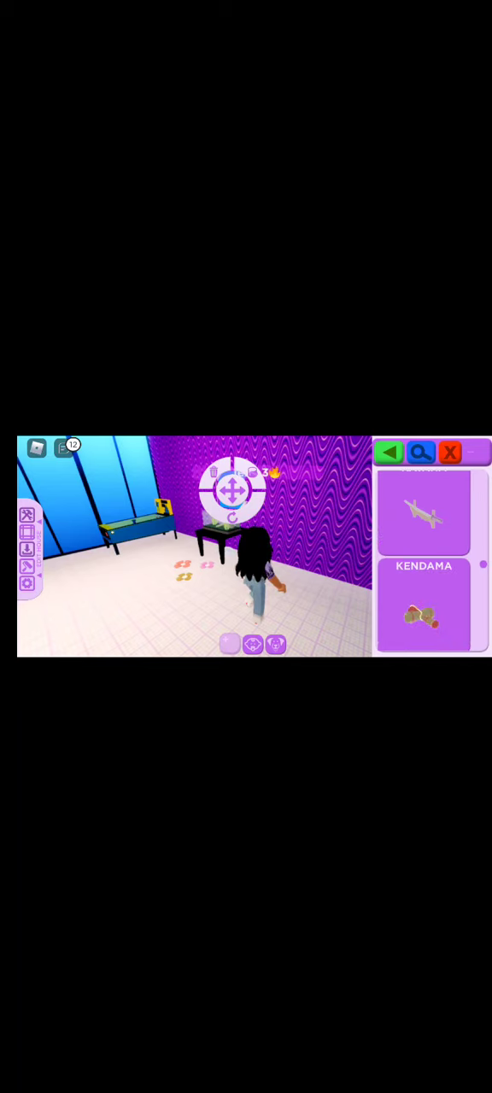
Scroll the decor catalog down to the sci-fi atom-core
scroll(down, 3)
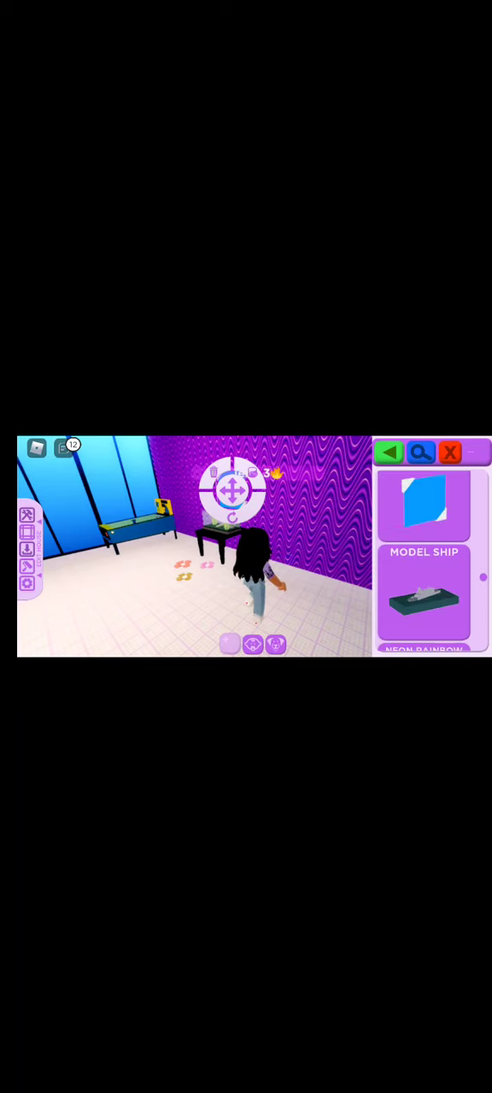
scroll(down, 3)
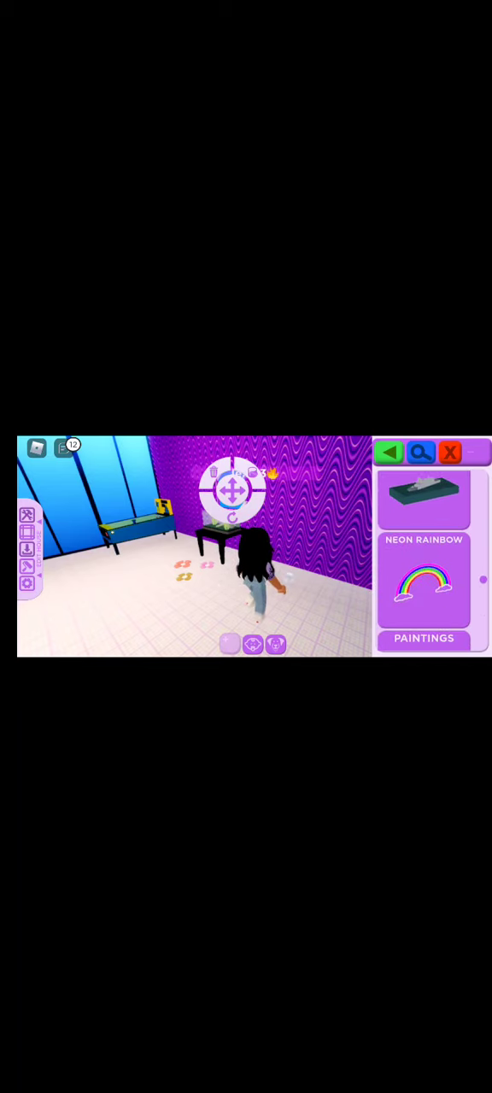
scroll(down, 3)
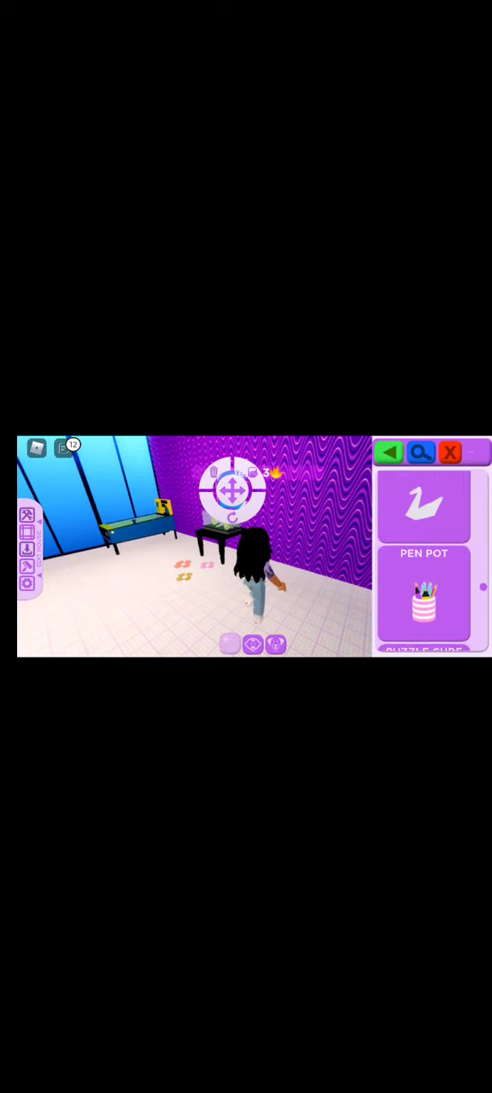
scroll(down, 3)
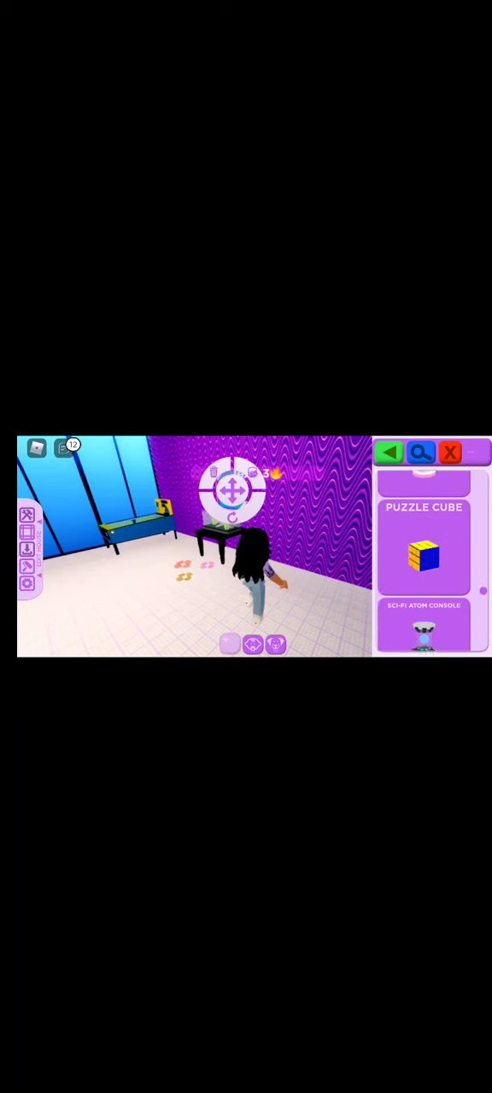
scroll(down, 3)
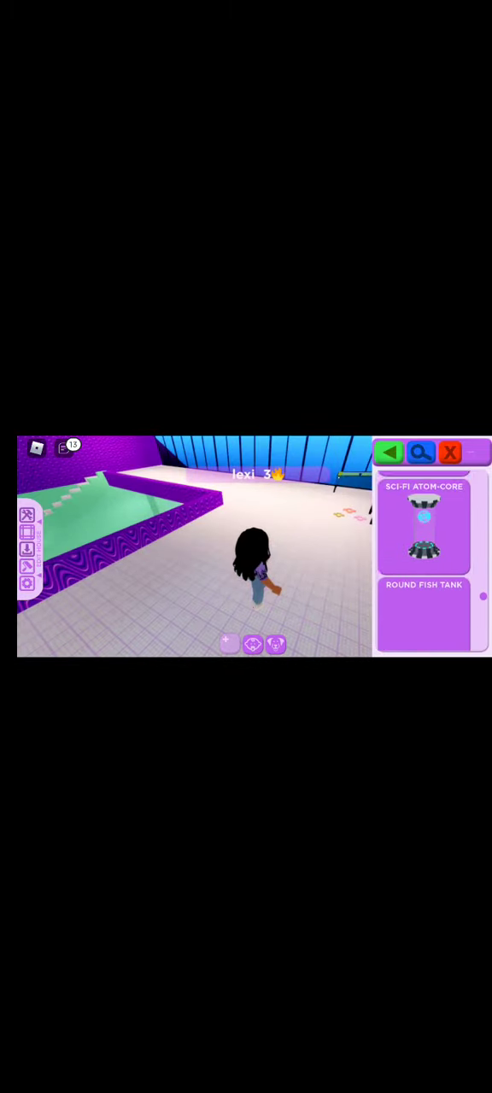
Scroll the catalog to the train set and ukulele while choosing the wall shelf
scroll(down, 3)
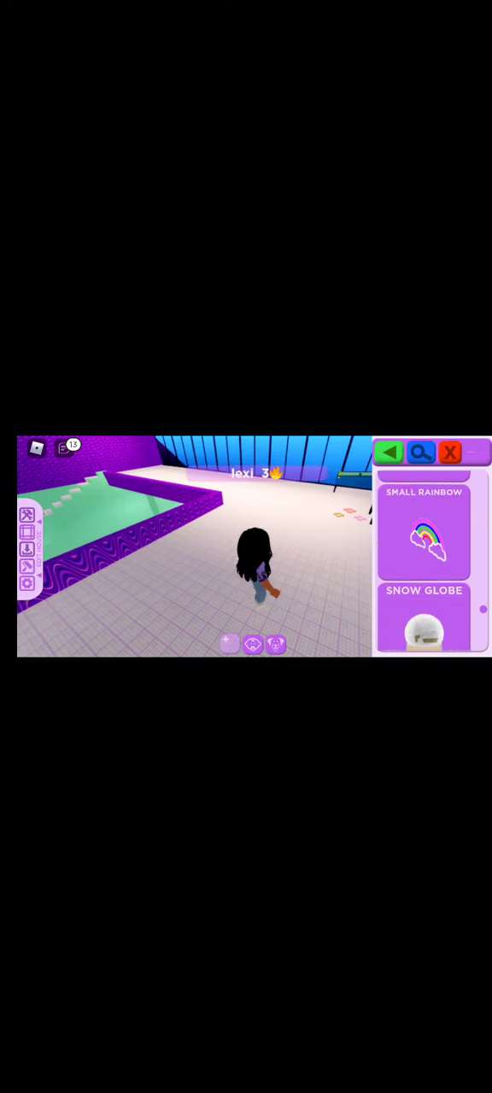
scroll(down, 3)
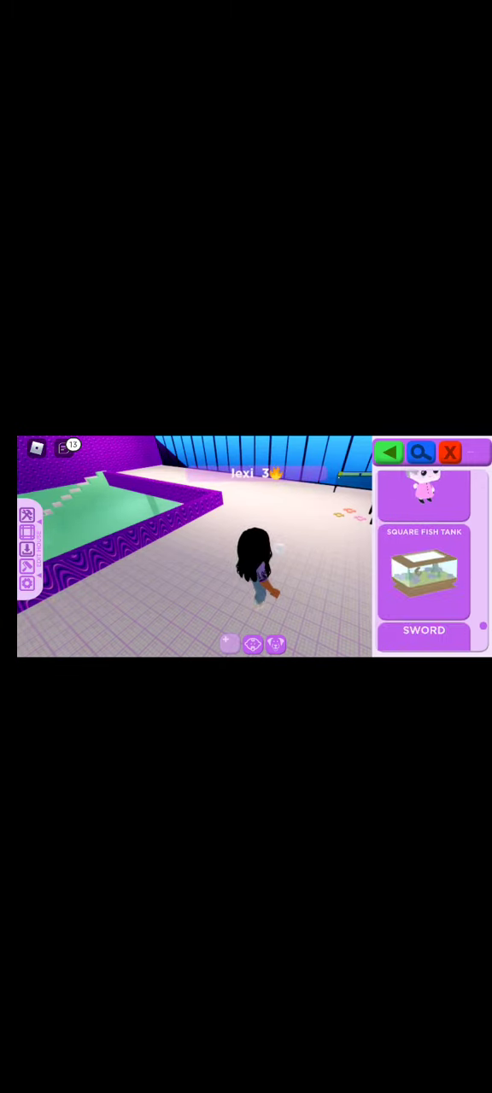
scroll(down, 3)
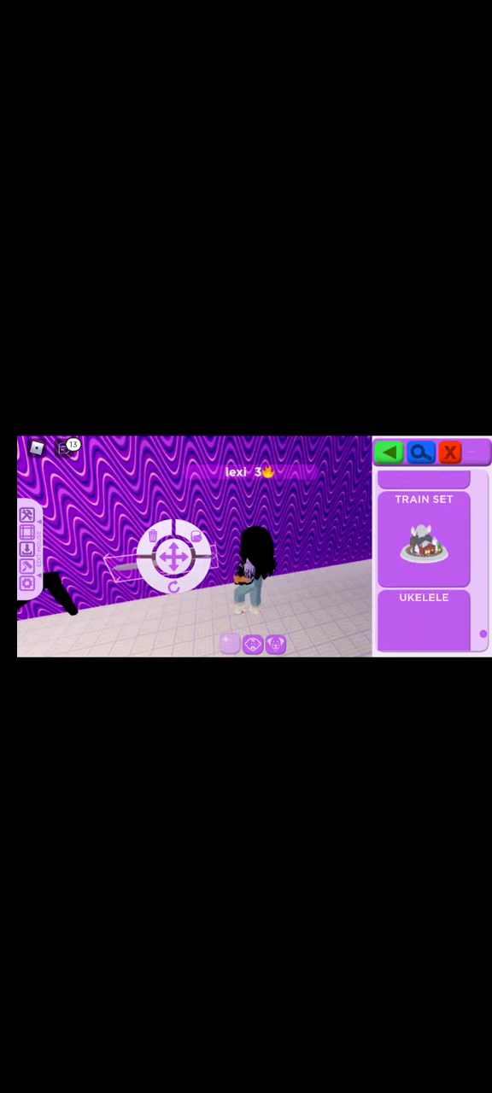
Scroll the decor catalog further while fitting the white shelf beside the table
scroll(down, 3)
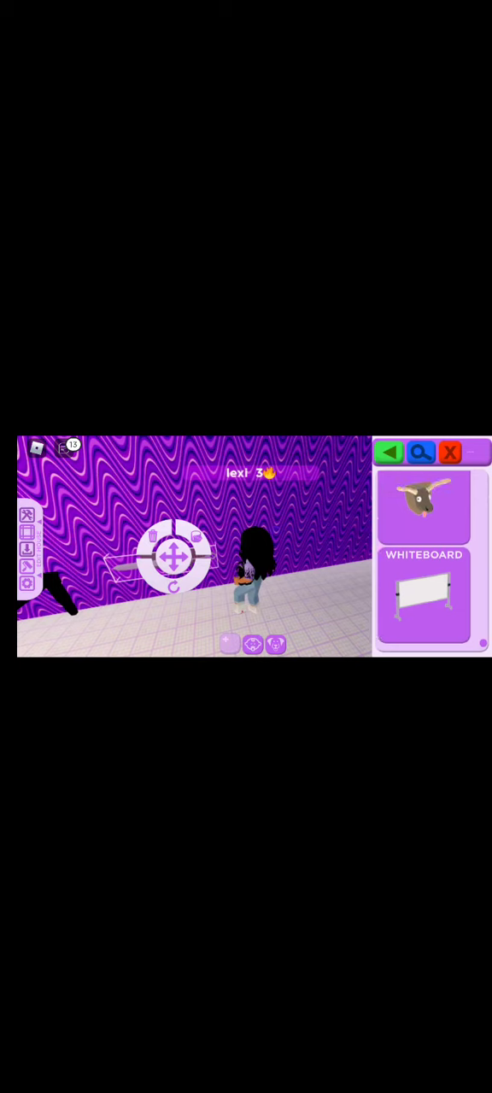
scroll(down, 3)
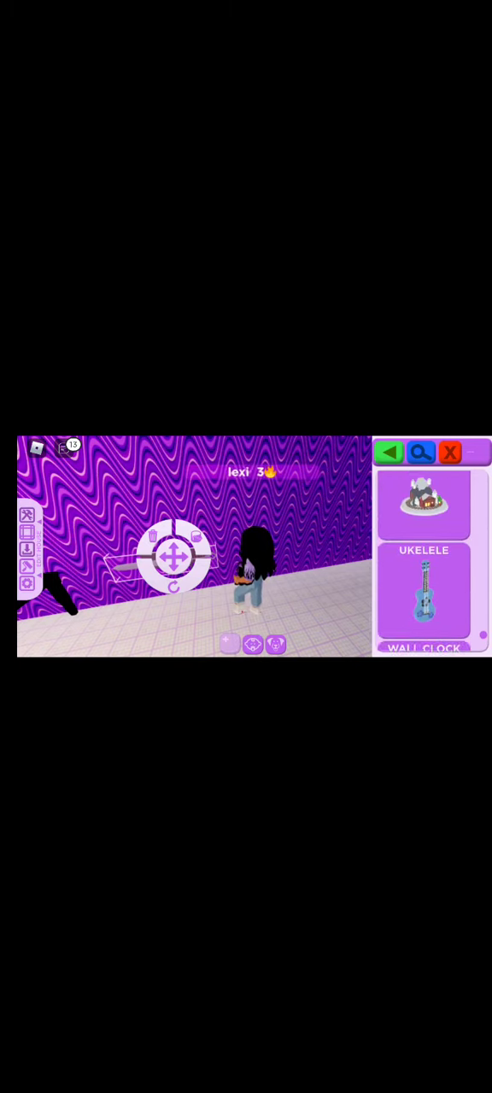
scroll(down, 3)
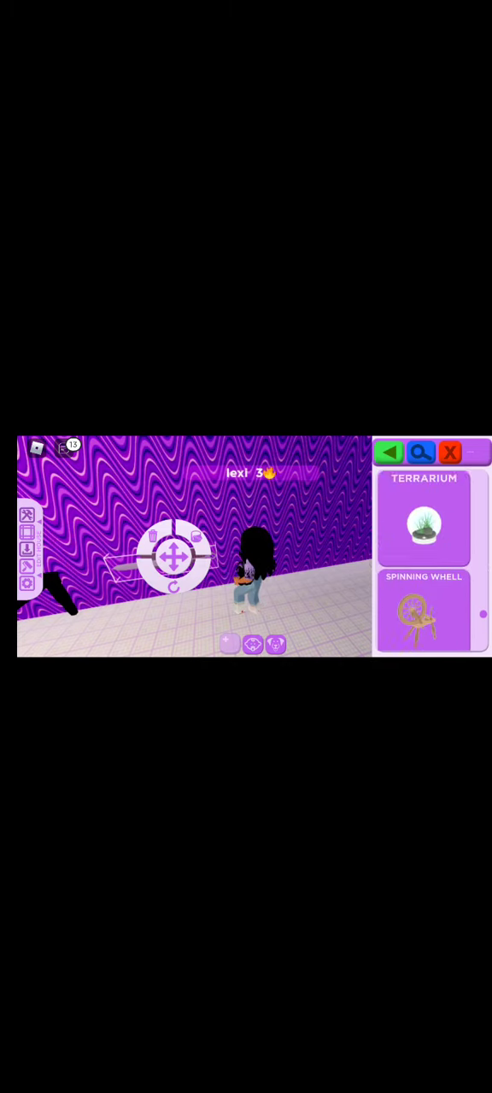
scroll(down, 3)
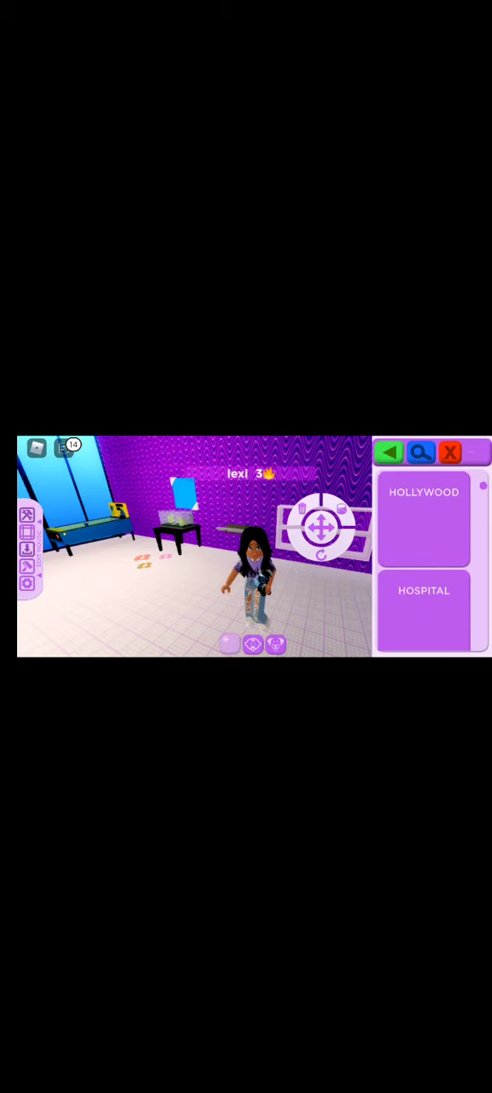
Scroll the build catalog down to the leafy green decor items for the wall shelf
scroll(down, 3)
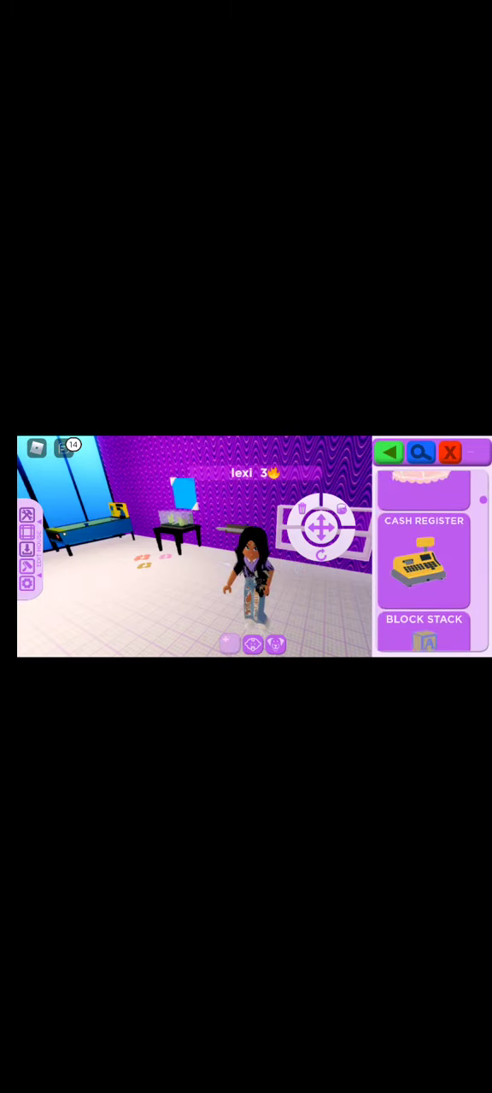
scroll(down, 3)
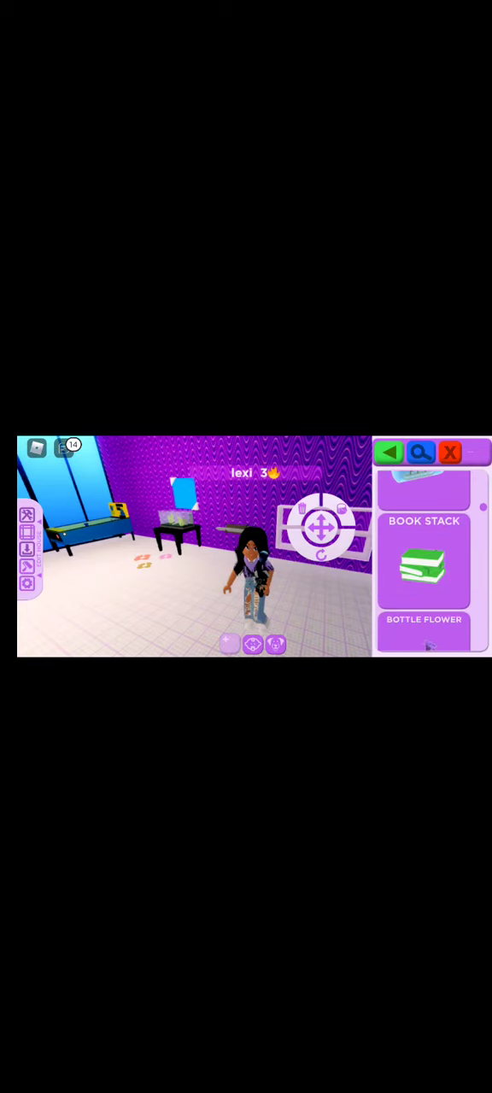
scroll(down, 3)
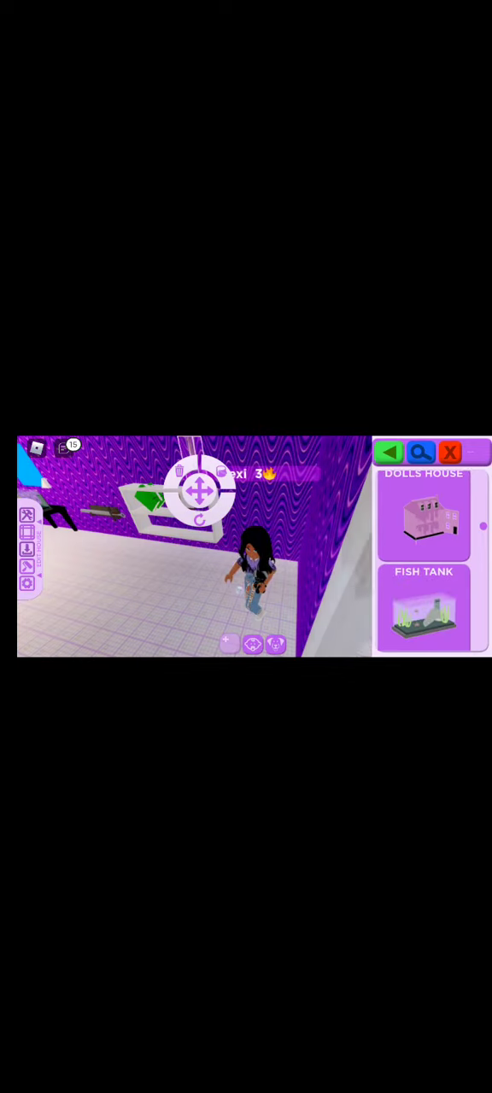
Scroll to the Glass Slipper on a pink cushion and select it for the shelf
scroll(down, 3)
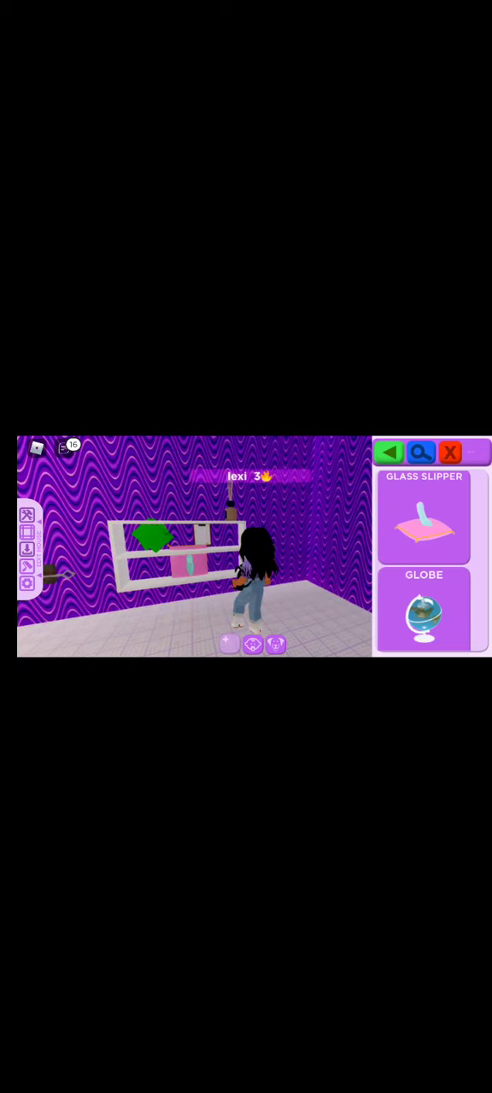
click(151, 534)
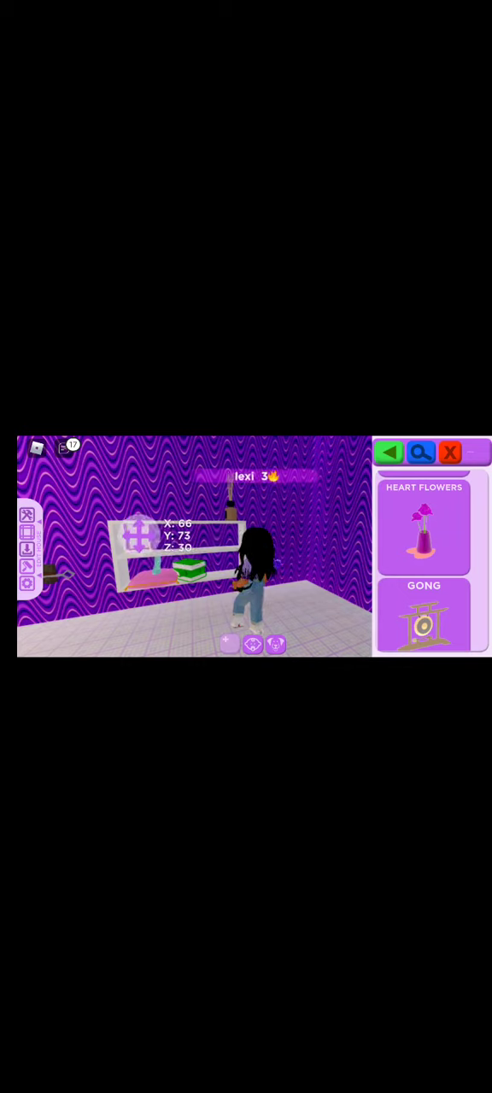
Confirm the decoration's spot on the shelf, then scroll on to rainbows and paintings
click(152, 553)
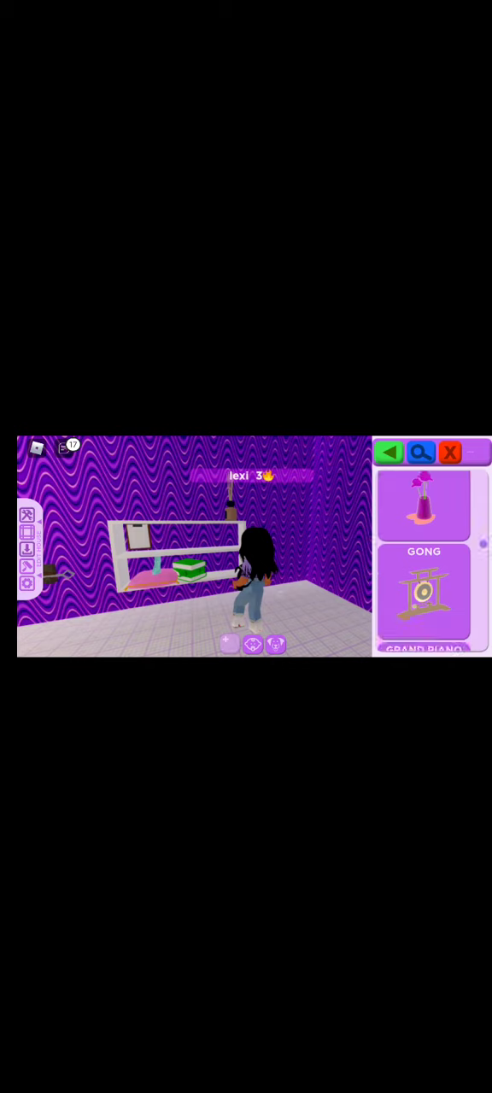
scroll(down, 3)
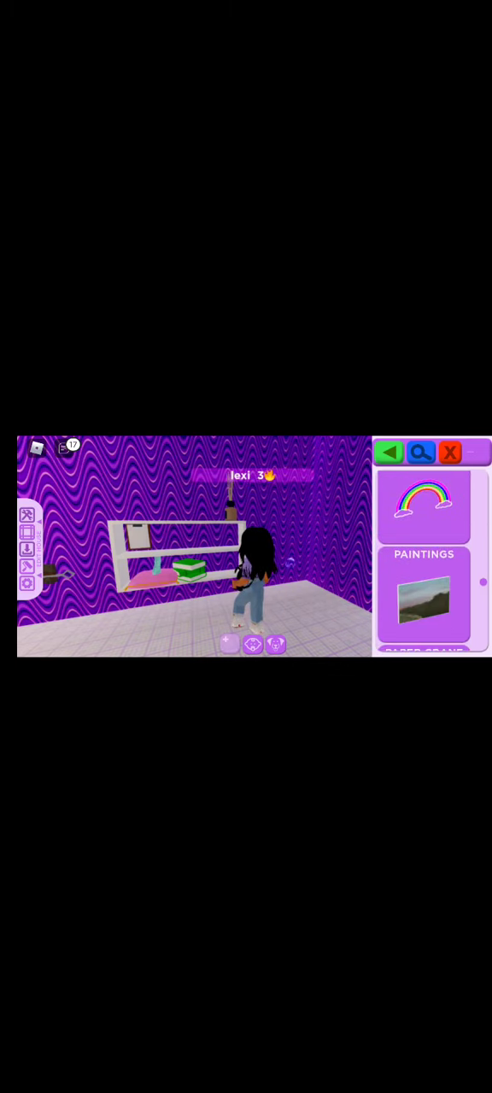
scroll(down, 3)
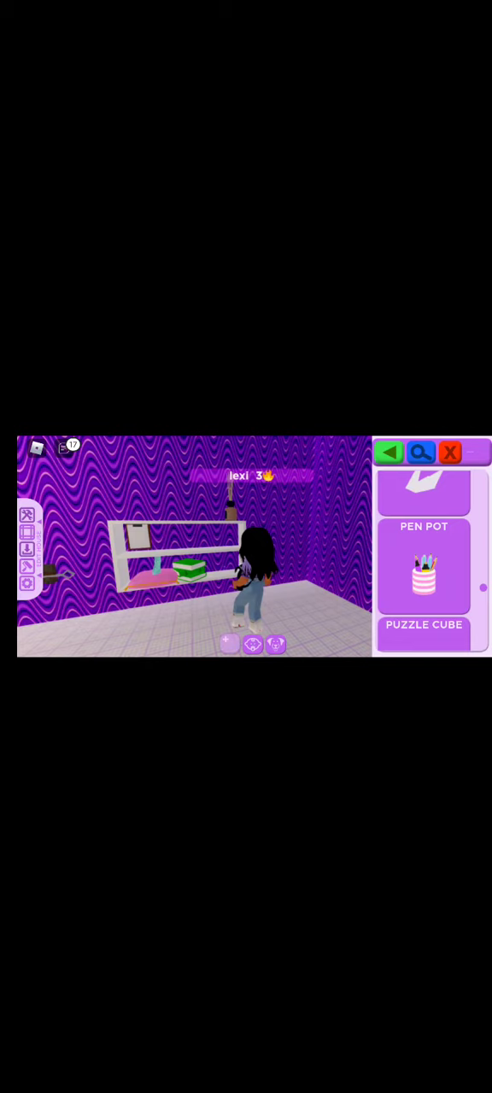
scroll(down, 3)
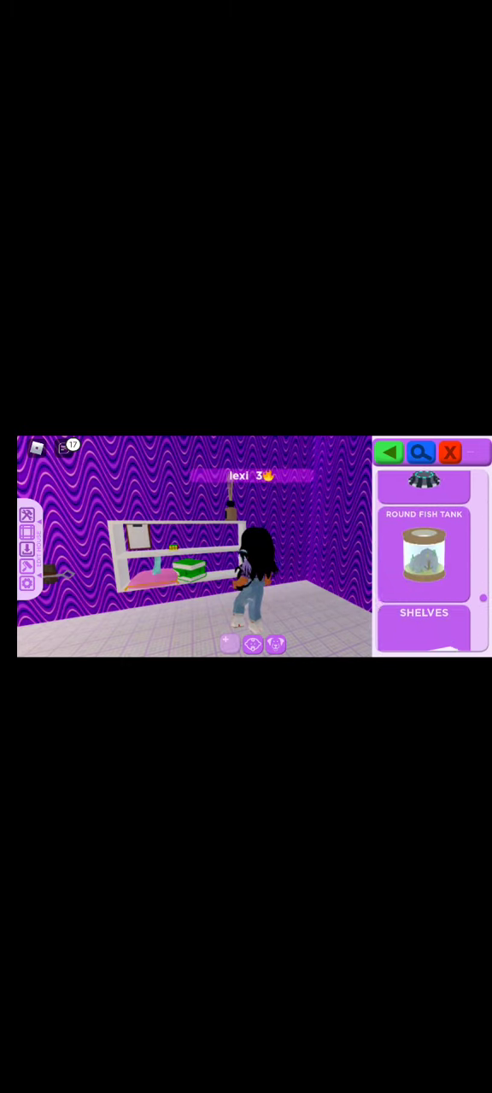
scroll(down, 3)
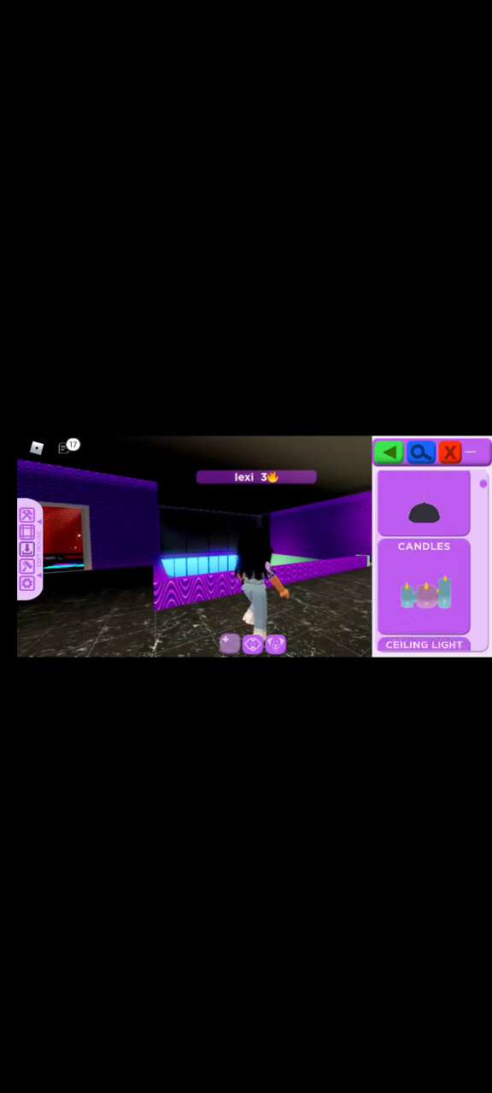
Scroll the lighting items down to the chandelier, which brings up the token Shop
scroll(down, 3)
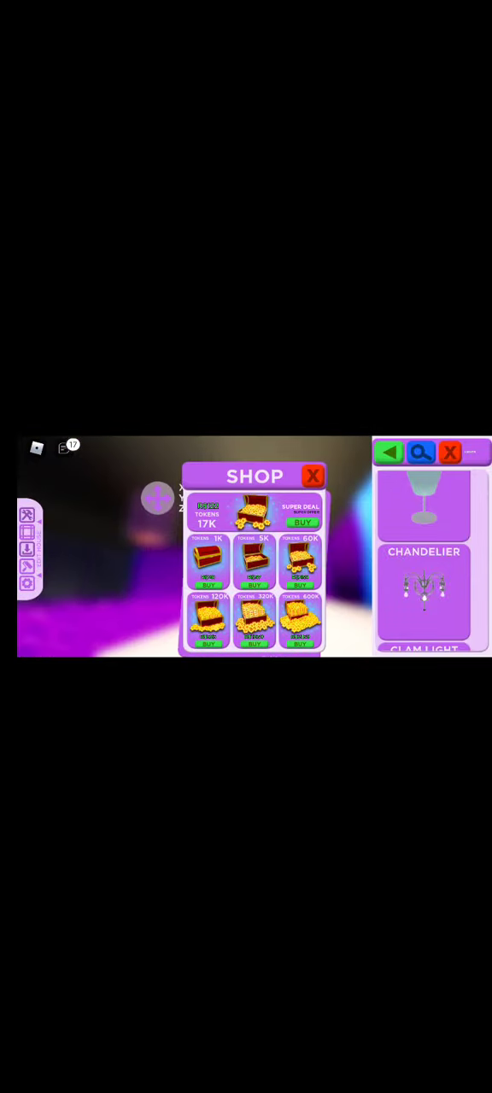
Dismiss the token Shop window offering chests of tokens
click(312, 476)
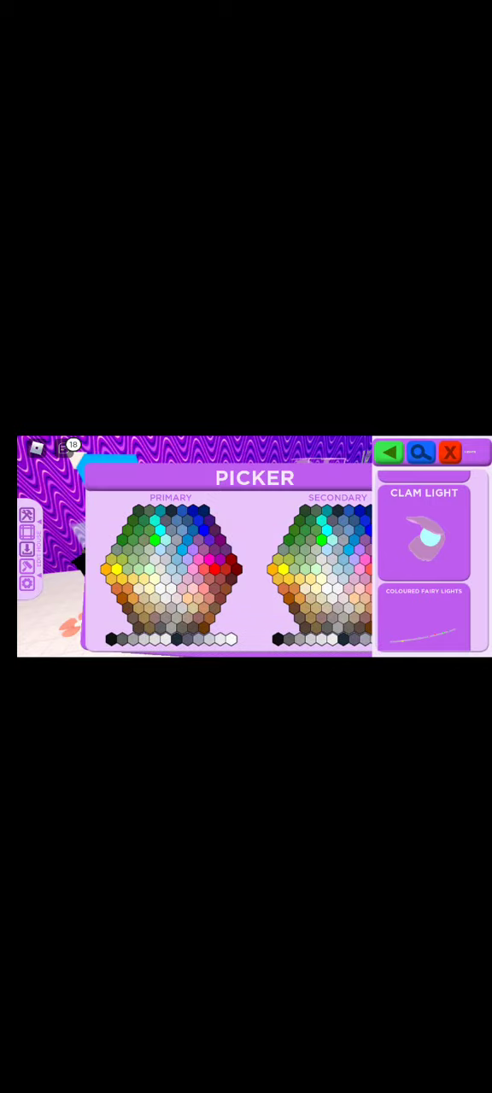
Close the build catalog and the Picker colour window
click(450, 452)
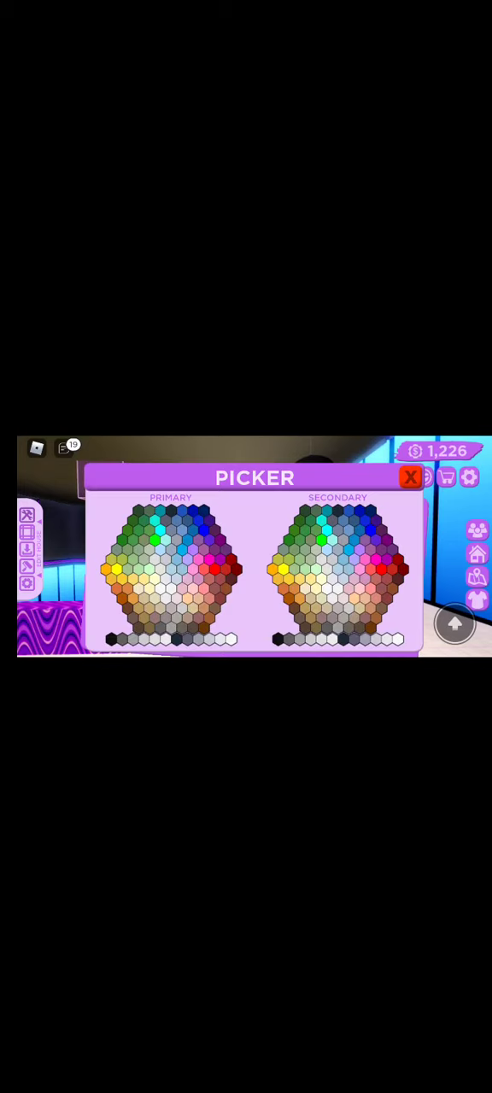
click(410, 476)
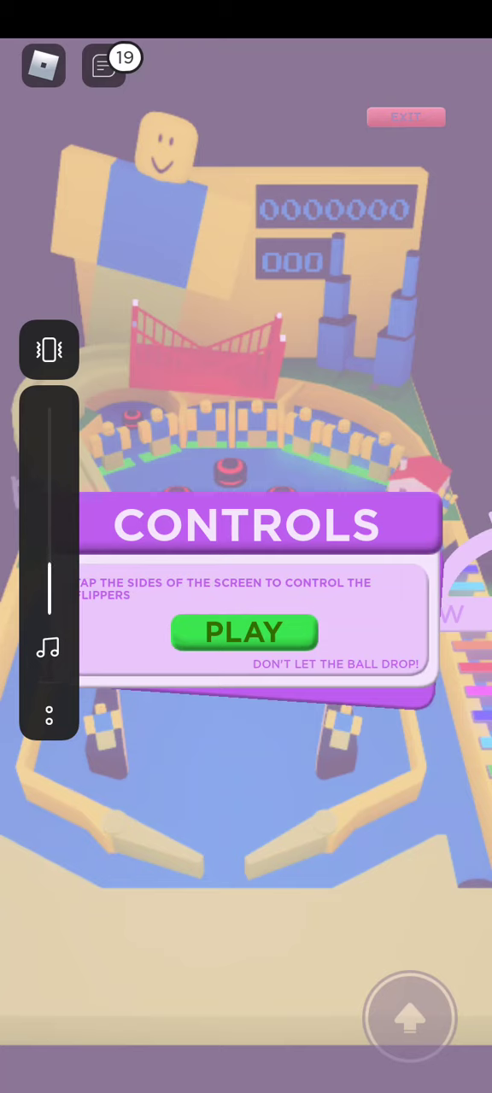
Exit the pinball game to return to the mint-green room
click(245, 632)
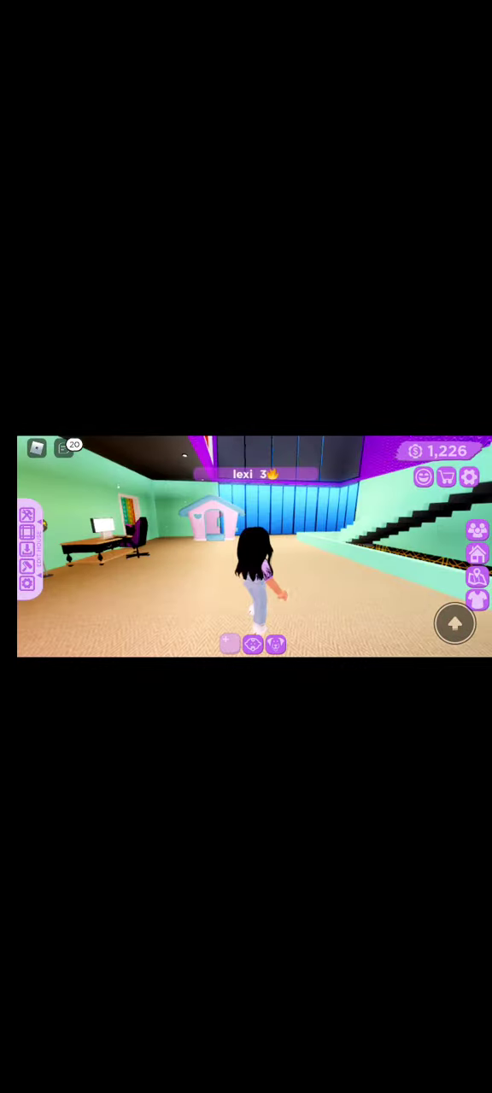
Pick the pink Piano Mat from the build catalog and place it by the playhouse
click(457, 477)
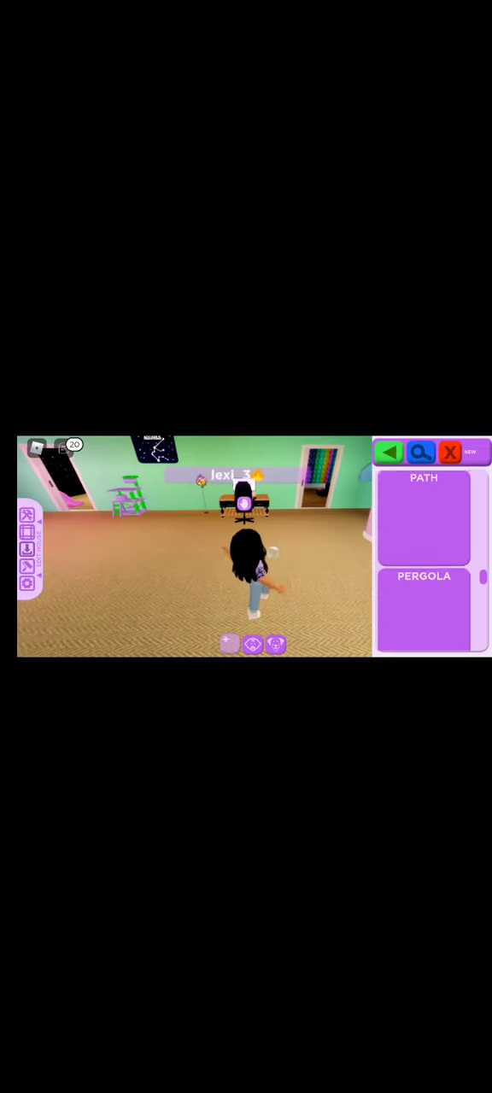
scroll(down, 3)
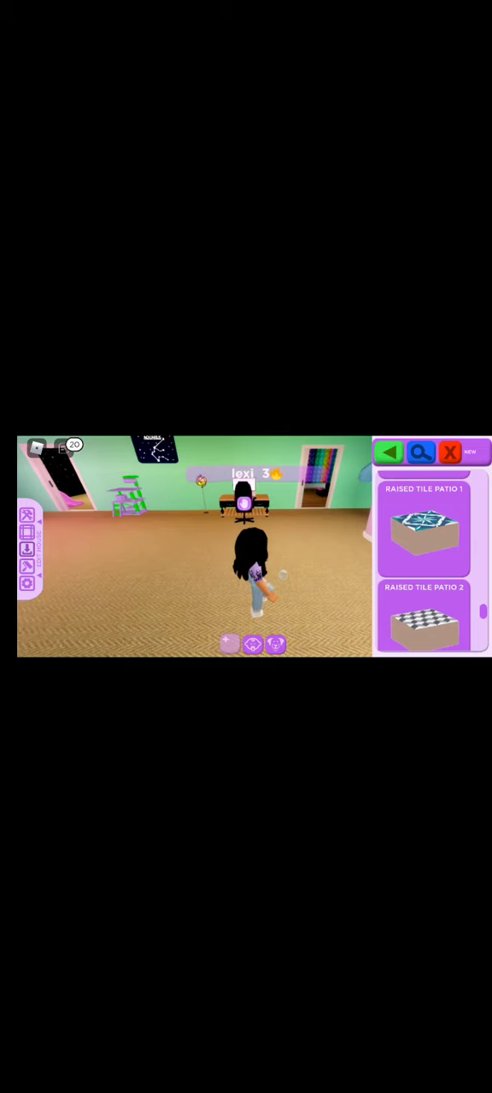
scroll(down, 3)
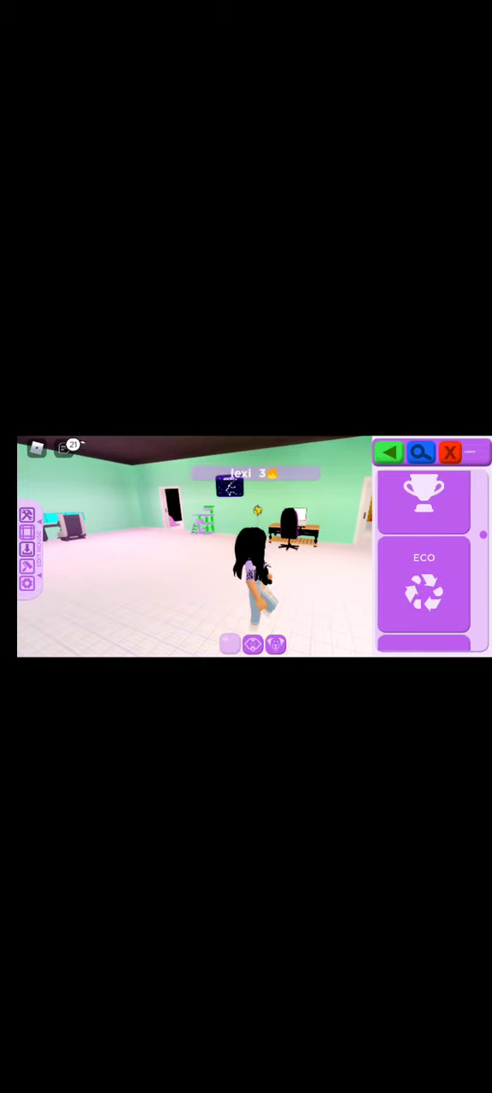
scroll(down, 3)
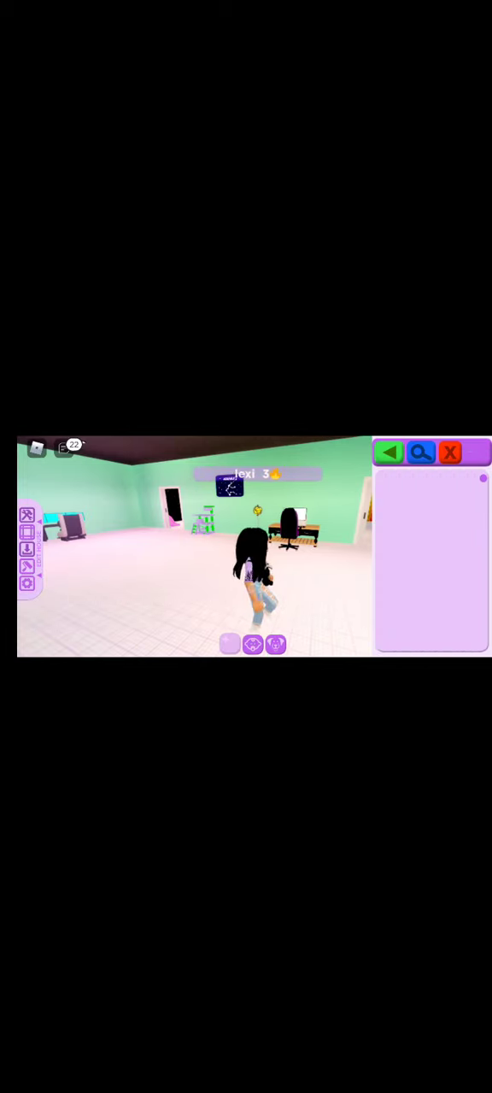
click(421, 452)
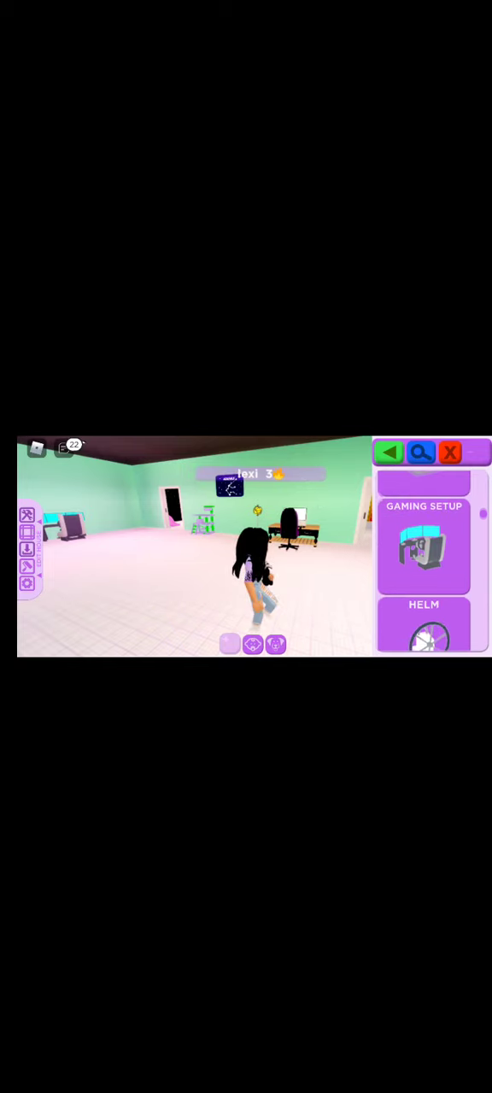
scroll(down, 3)
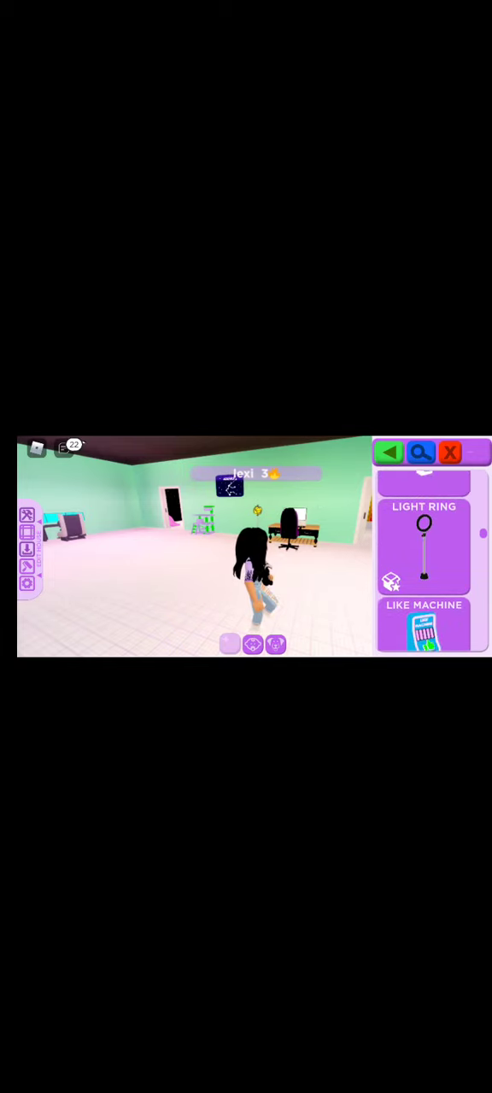
scroll(down, 3)
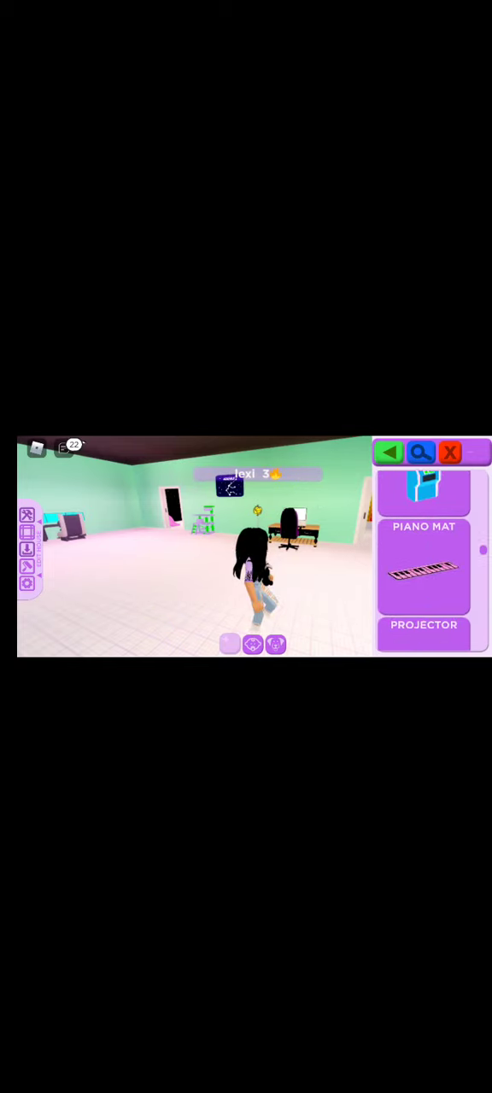
scroll(down, 3)
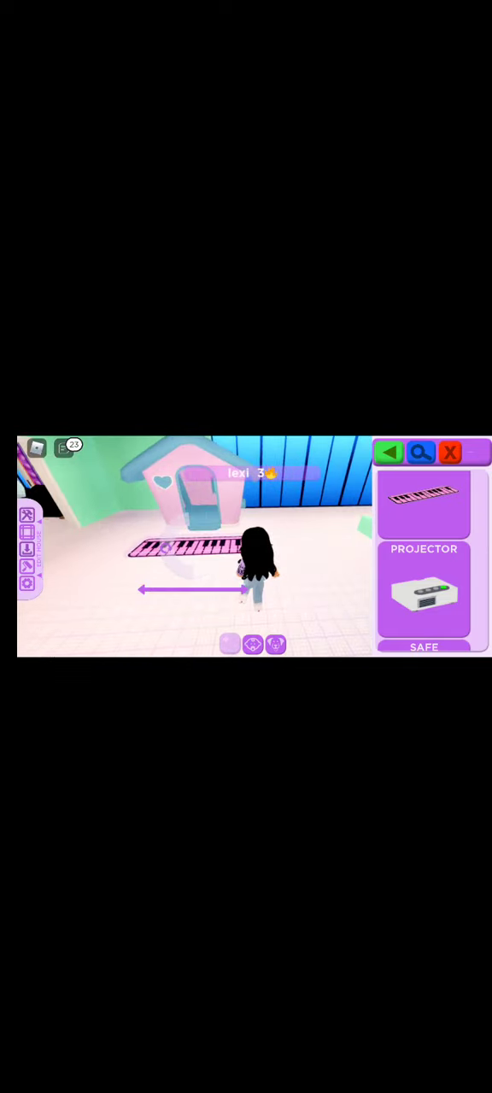
click(195, 544)
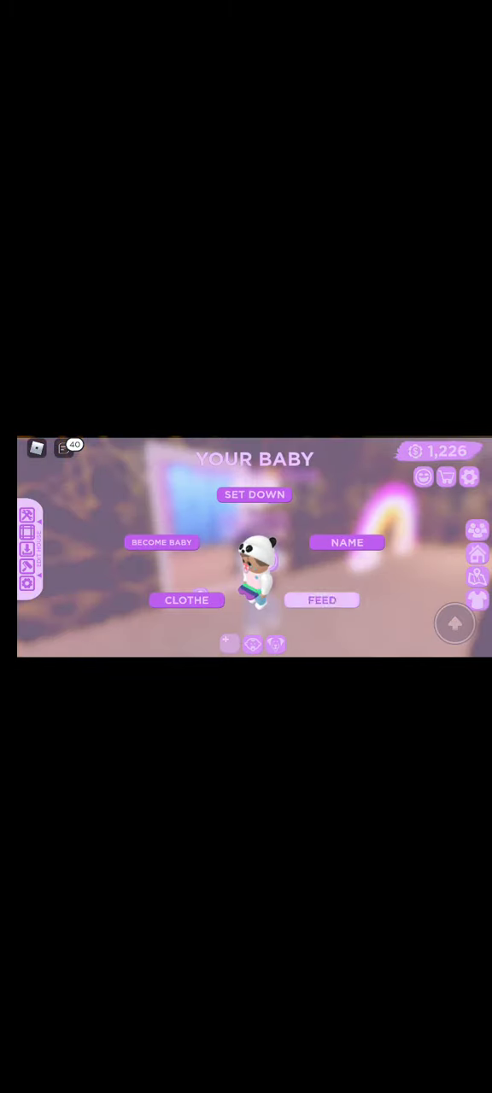
Close the Your Baby menu and pull down the phone's quick-settings panel
click(322, 600)
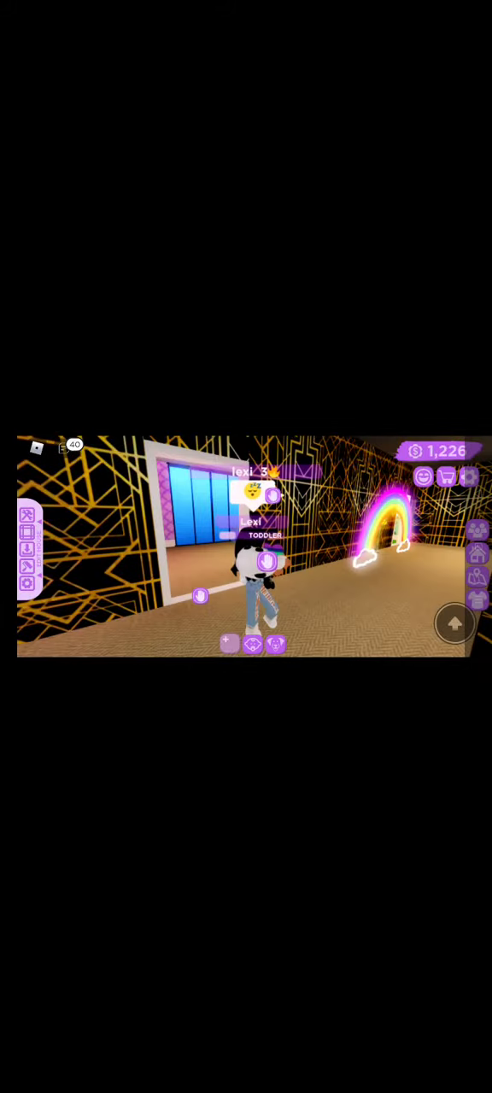
scroll(down, 3)
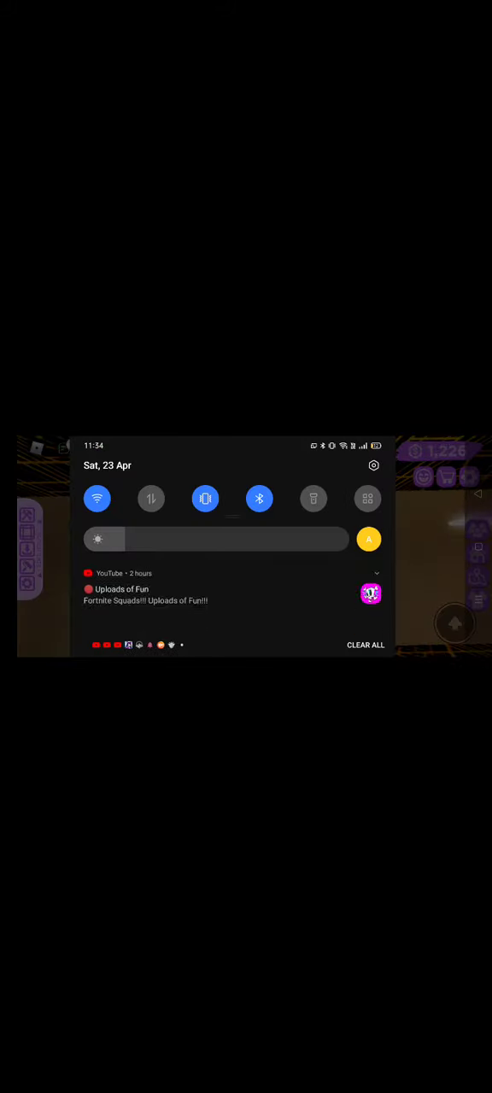